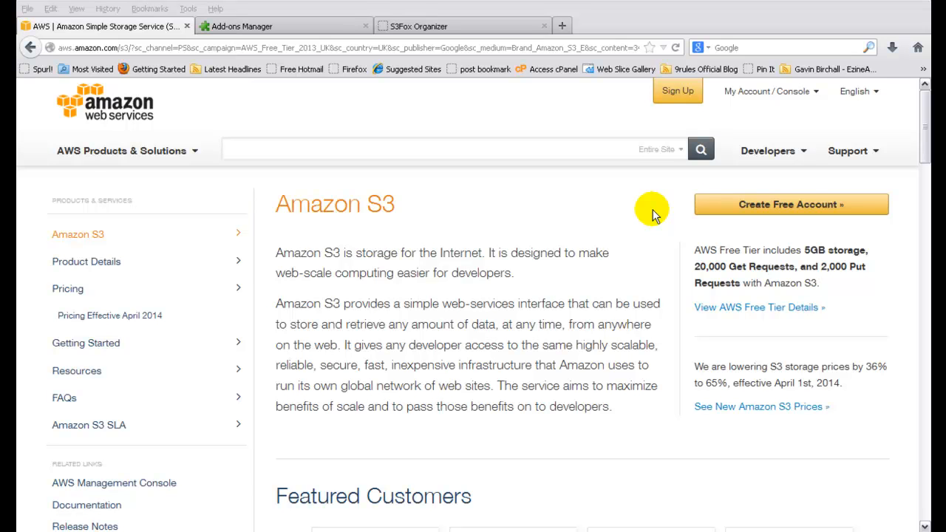
pyautogui.moveTo(357, 210)
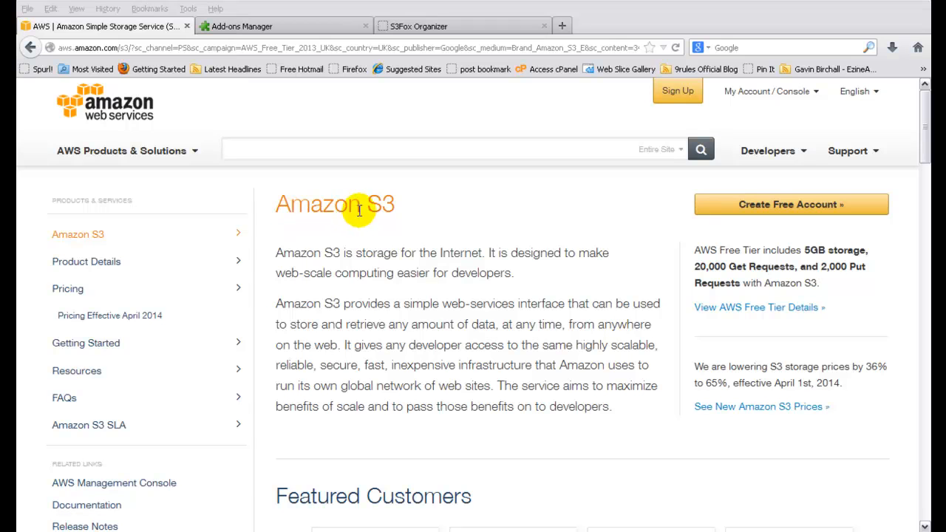
pyautogui.moveTo(329, 207)
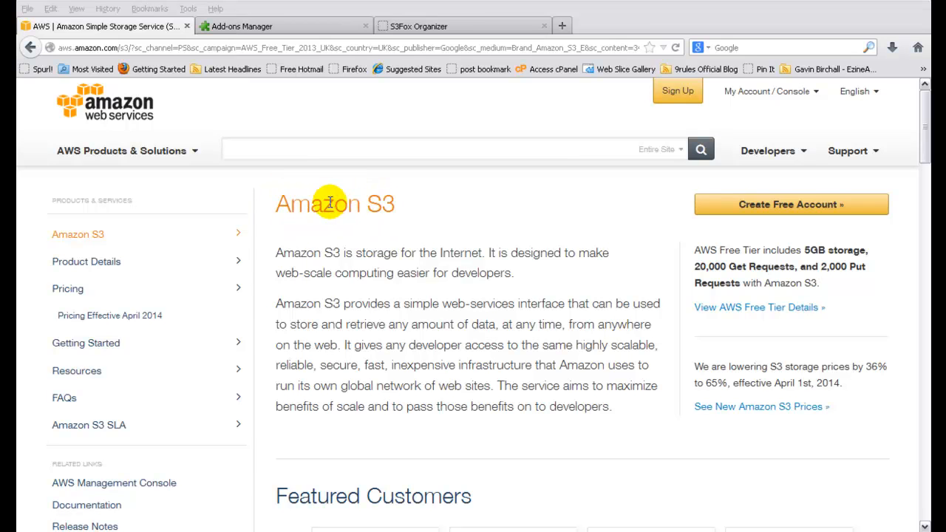
pyautogui.moveTo(309, 180)
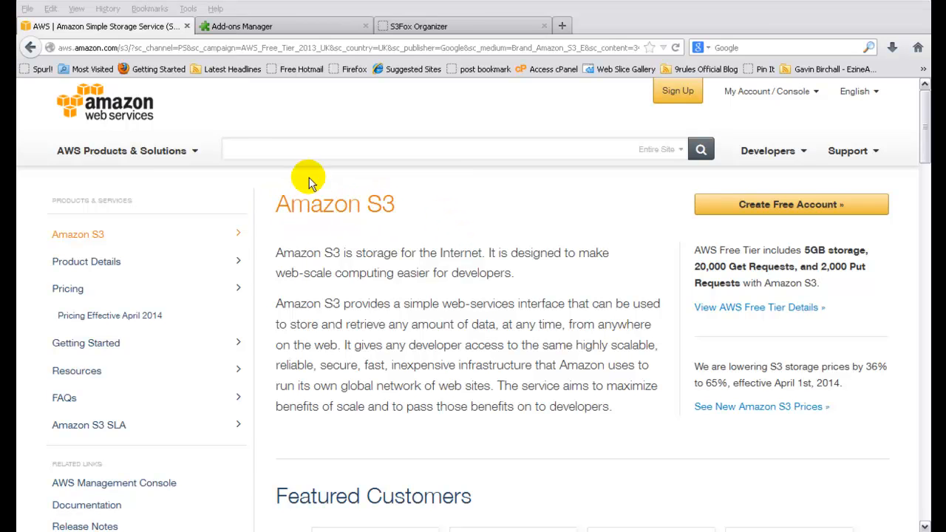
pyautogui.moveTo(80, 47)
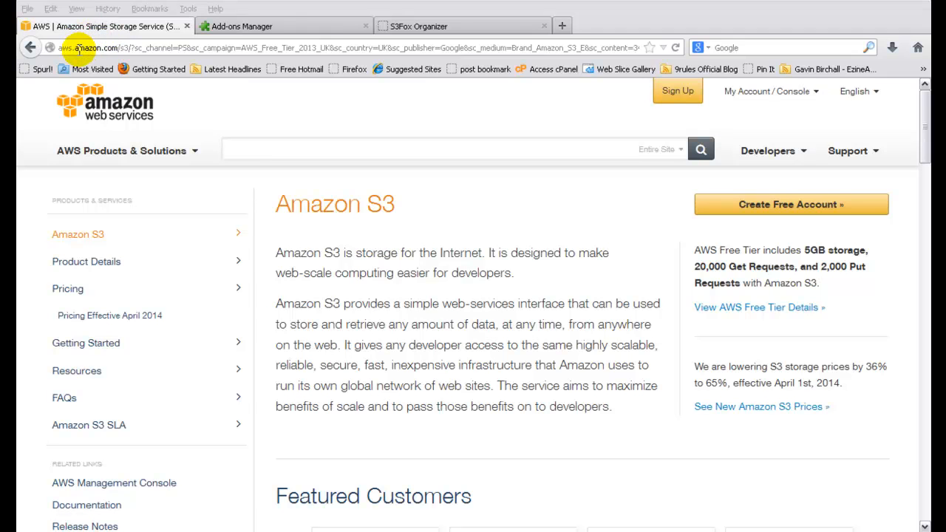
pyautogui.moveTo(381, 188)
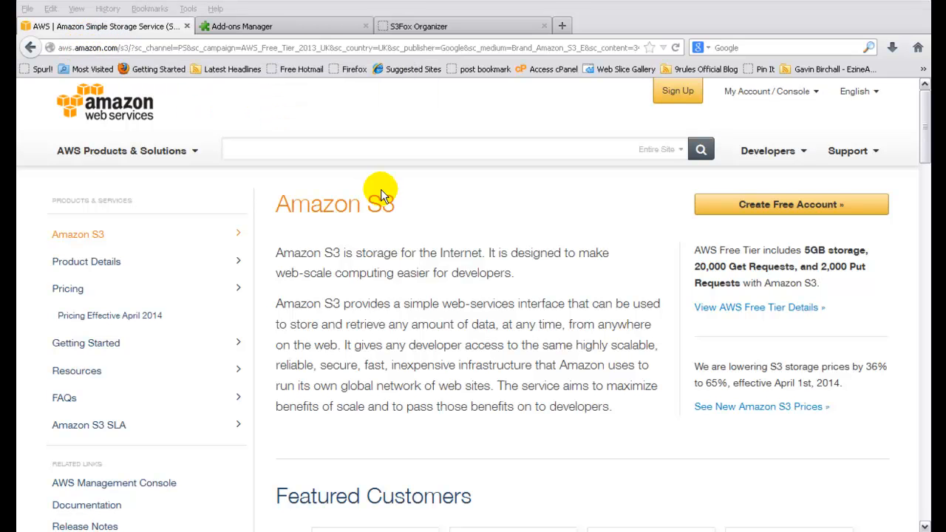
pyautogui.moveTo(457, 210)
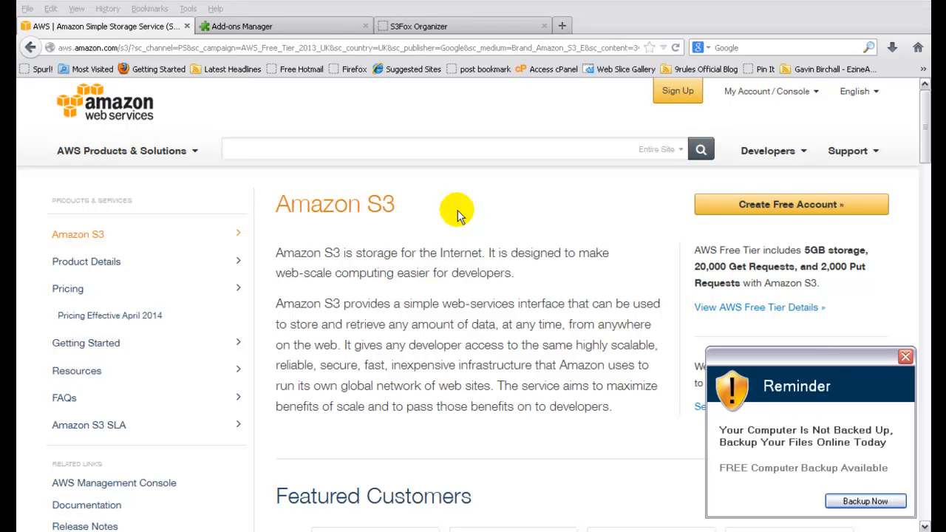
pyautogui.moveTo(824, 294)
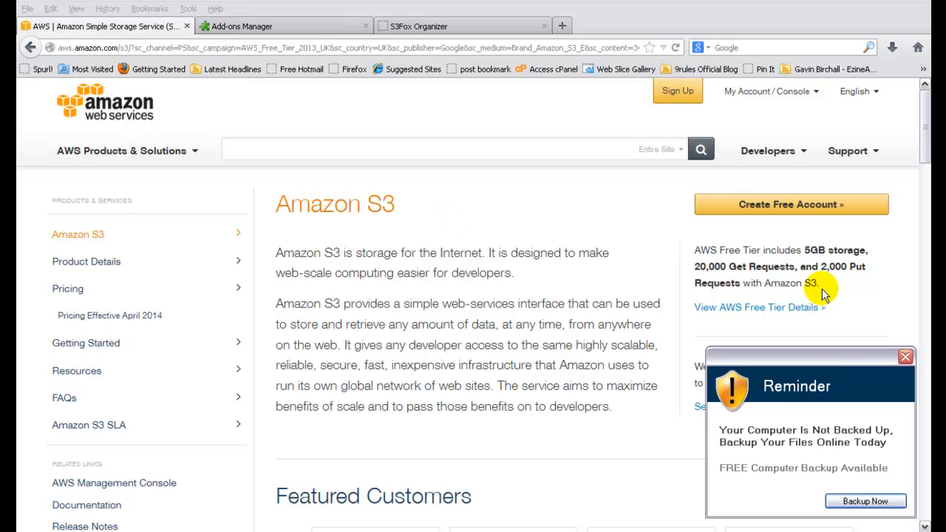
# - Show the Extensions list with S3Fox 0.6 enabled and point out S3 Organizer in the Tools menu
pyautogui.click(904, 355)
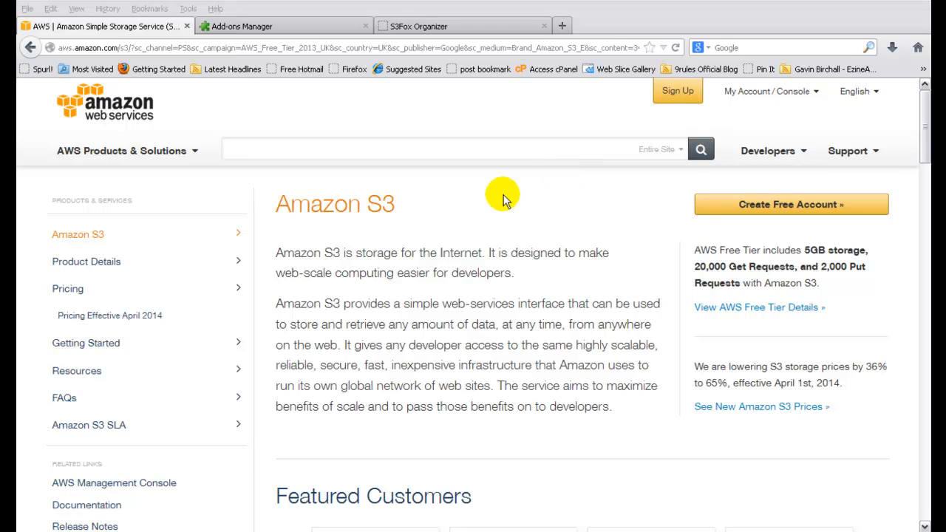
pyautogui.moveTo(480, 201)
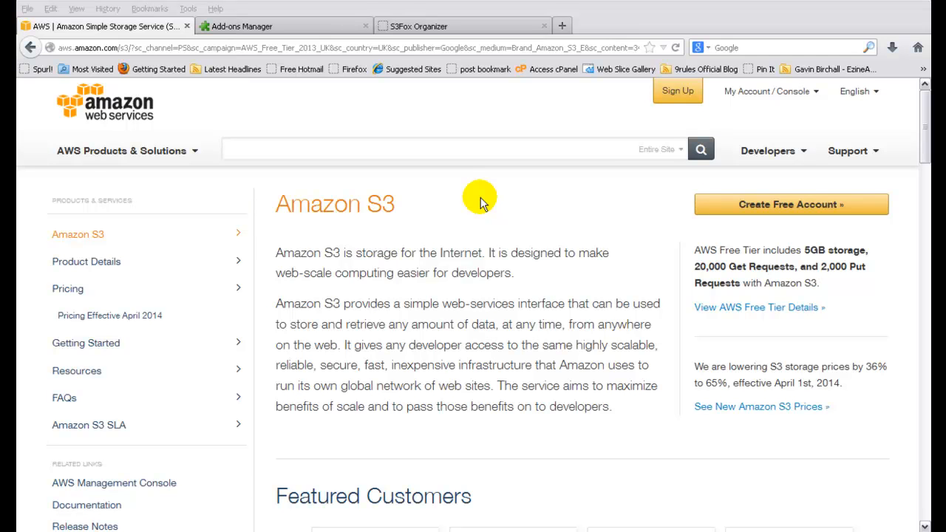
pyautogui.moveTo(791, 204)
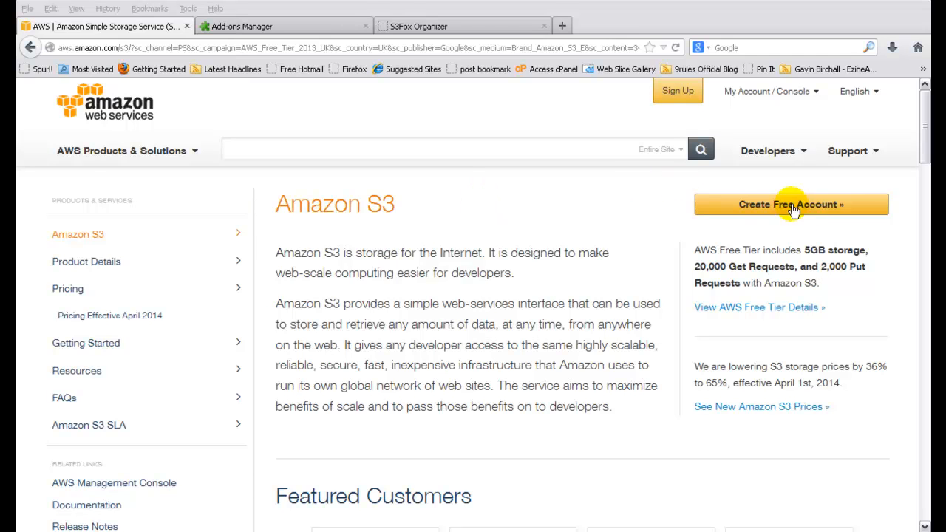
pyautogui.moveTo(637, 222)
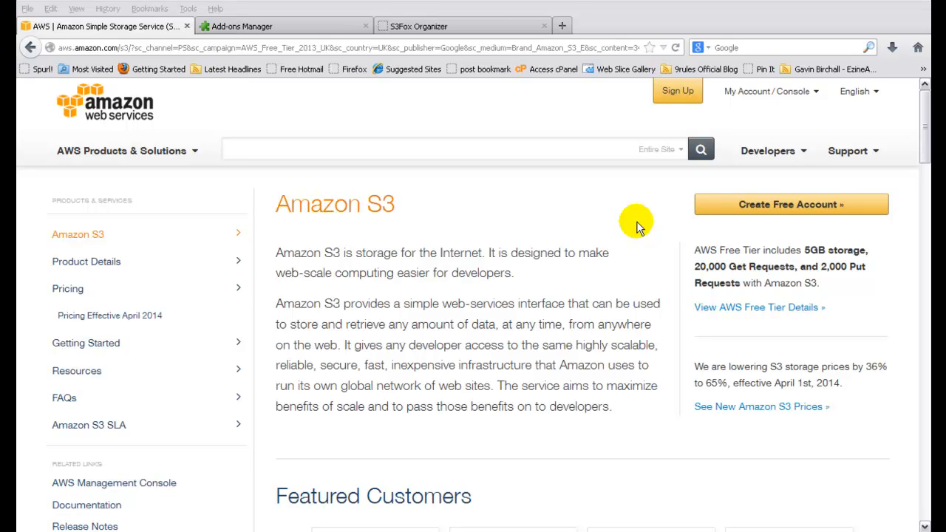
pyautogui.moveTo(600, 215)
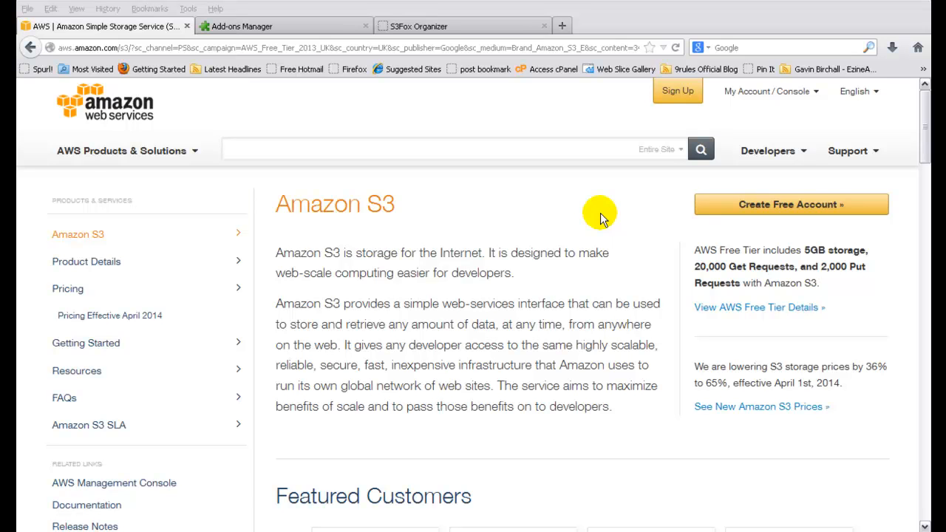
pyautogui.moveTo(473, 201)
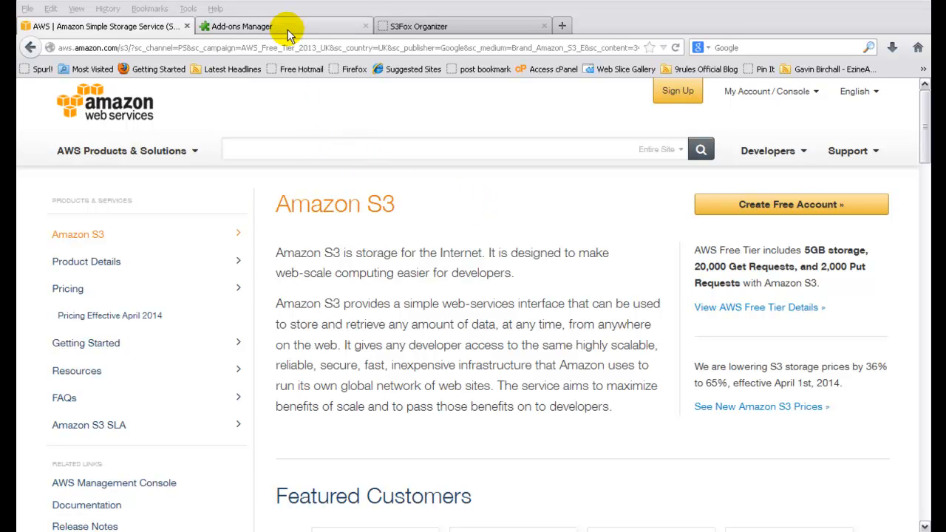
pyautogui.moveTo(288, 29)
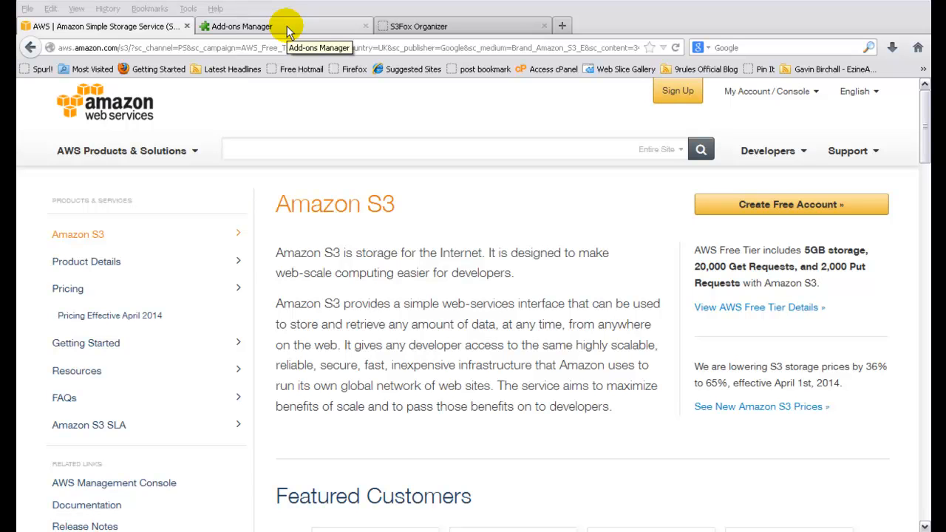
pyautogui.click(236, 27)
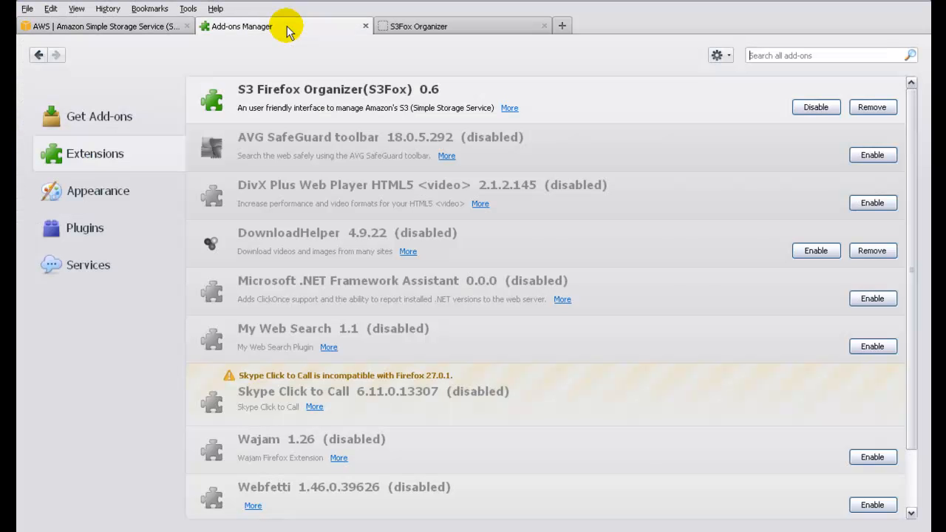
pyautogui.moveTo(354, 63)
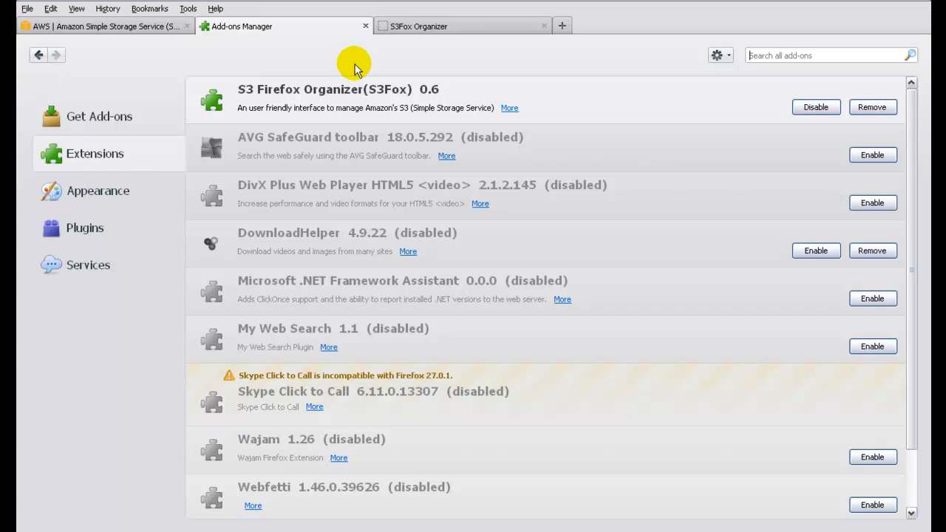
pyautogui.moveTo(378, 59)
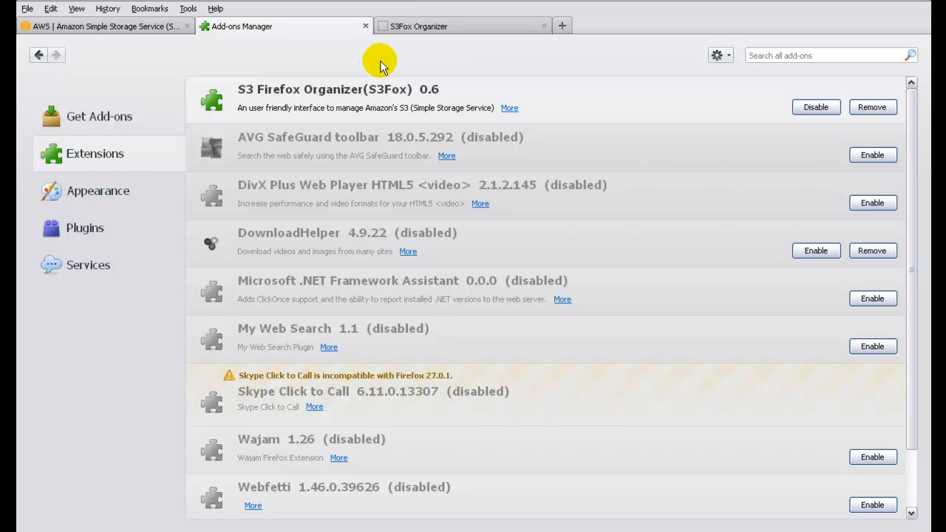
pyautogui.moveTo(190, 9)
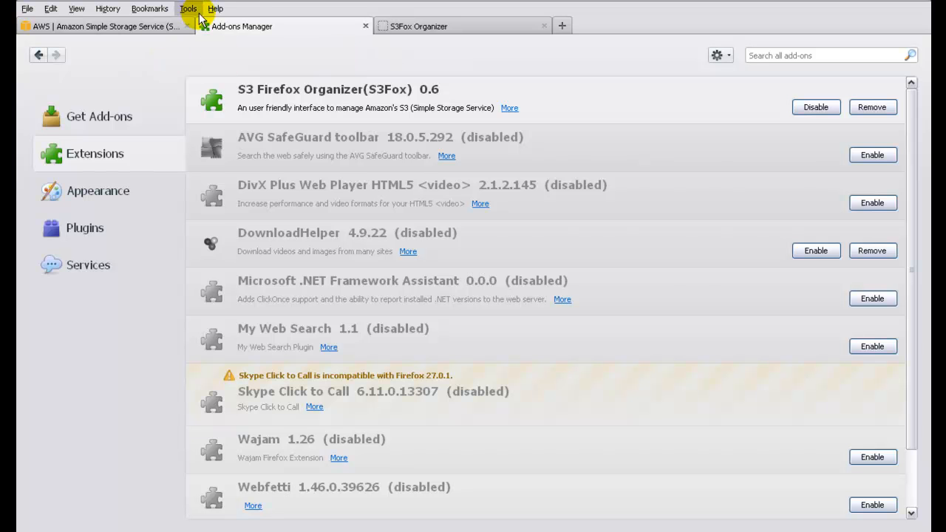
pyautogui.moveTo(188, 9)
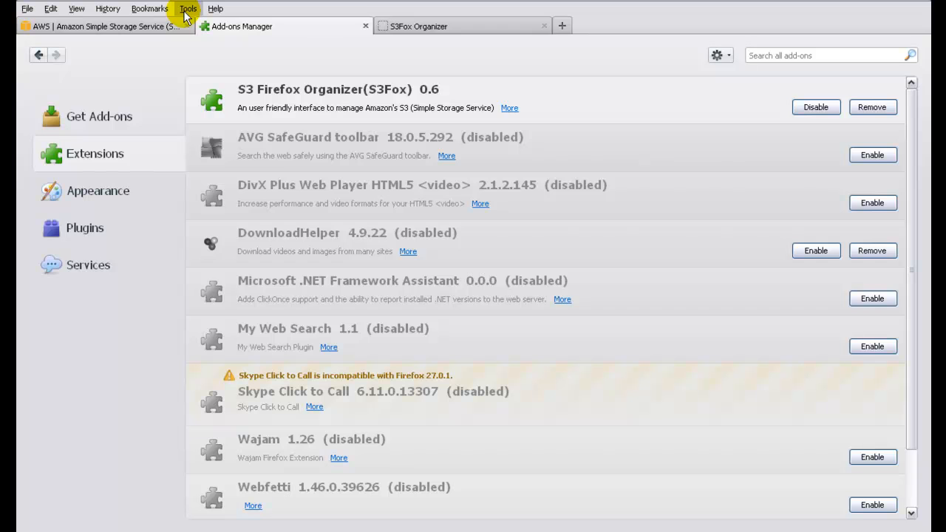
pyautogui.click(187, 9)
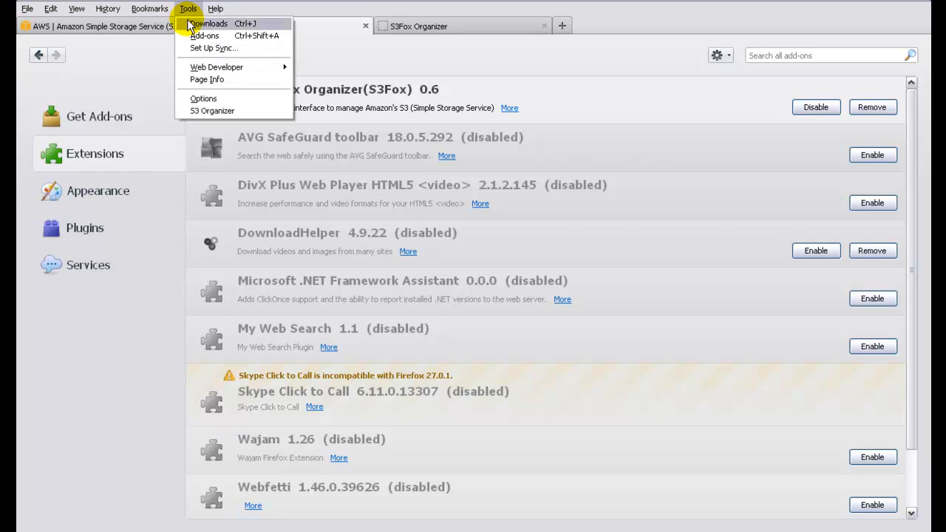
pyautogui.moveTo(204, 35)
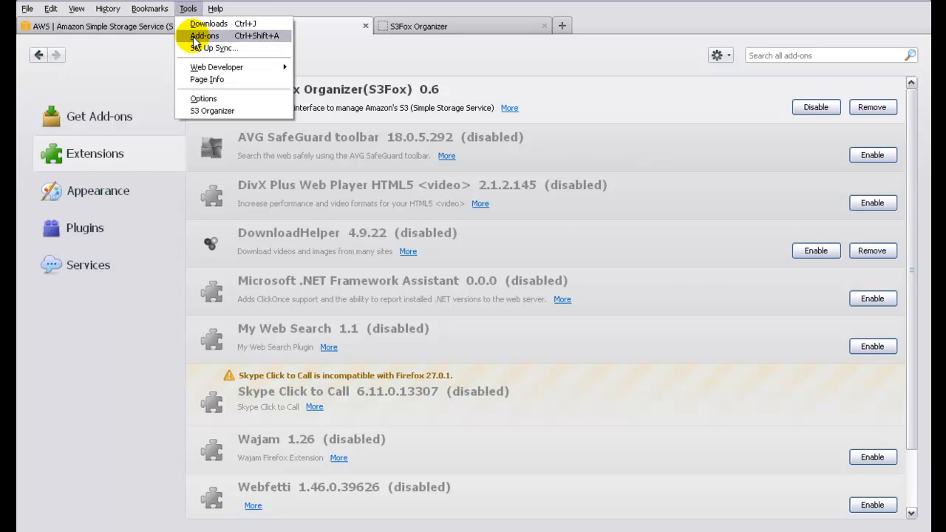
pyautogui.moveTo(396, 62)
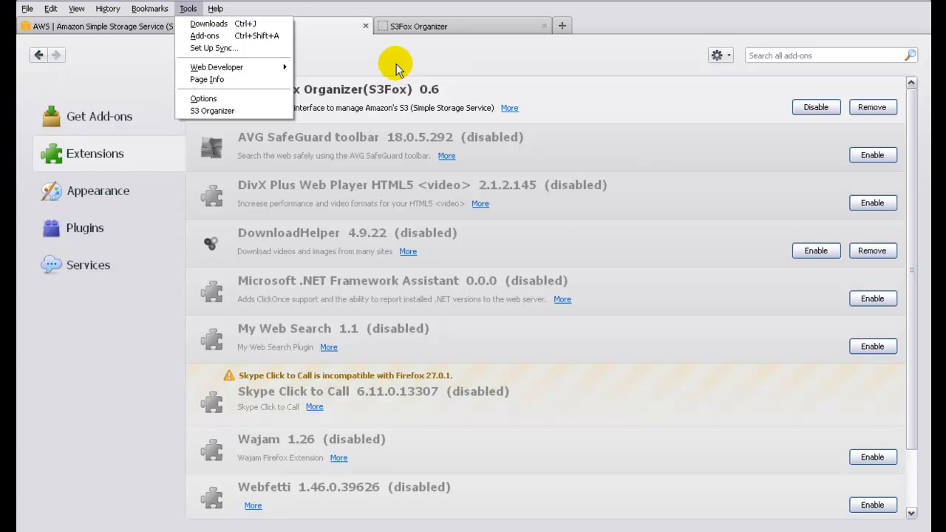
pyautogui.click(204, 35)
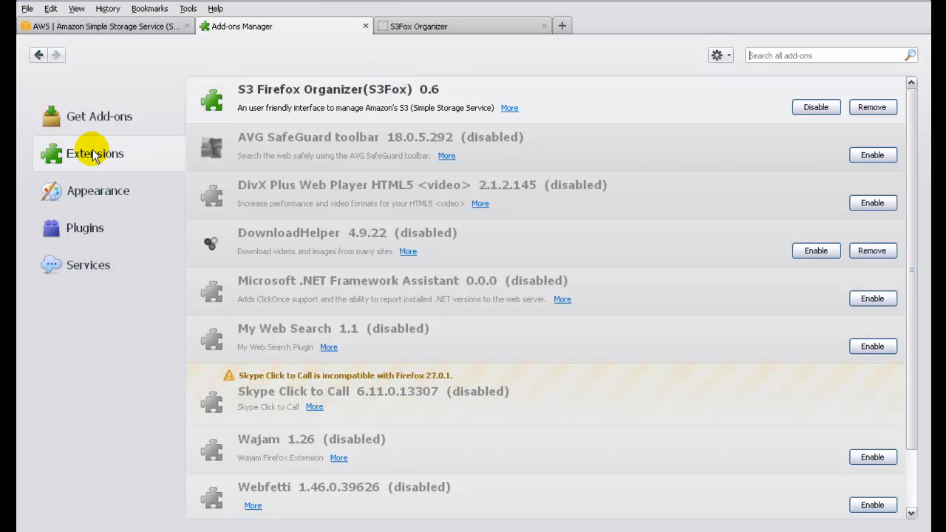
pyautogui.moveTo(95, 154)
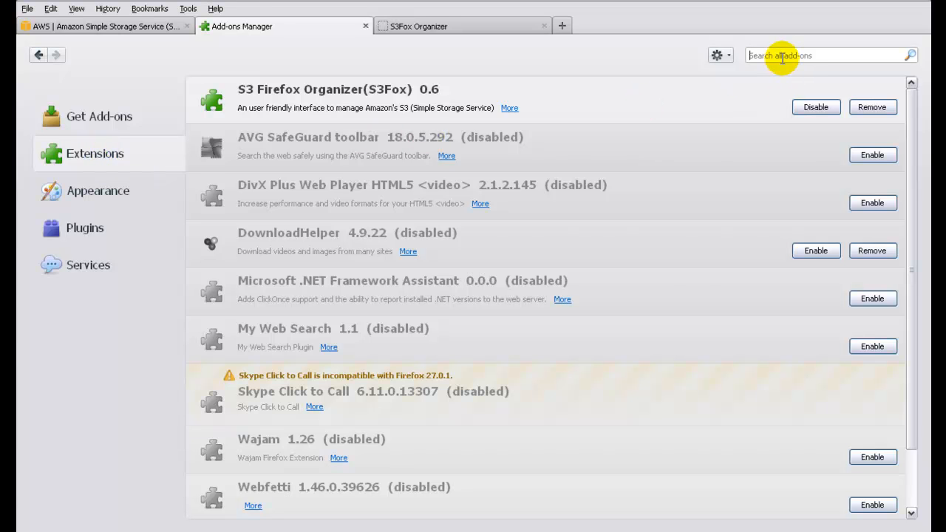
# - Search the add-ons list for 'amazon s3' and show S3 Organizer in the Tools menu
pyautogui.write('amazo')
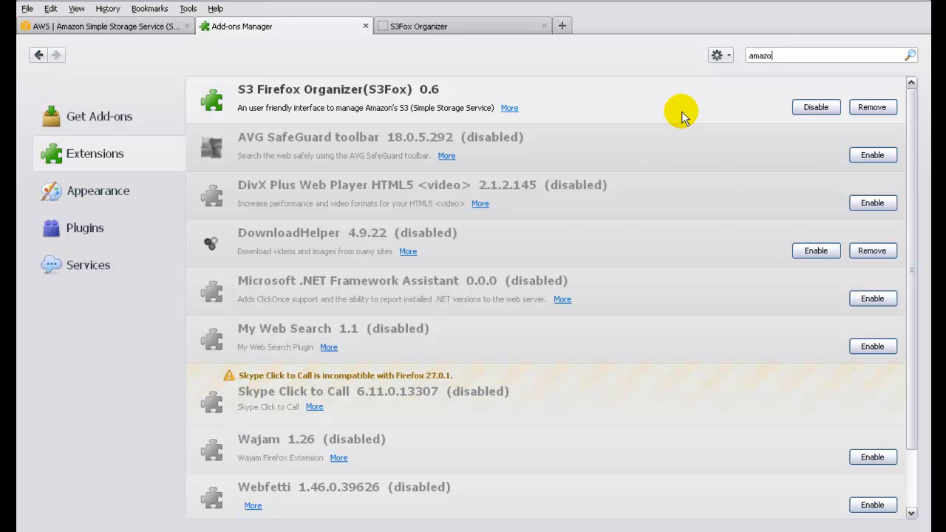
pyautogui.write('s3')
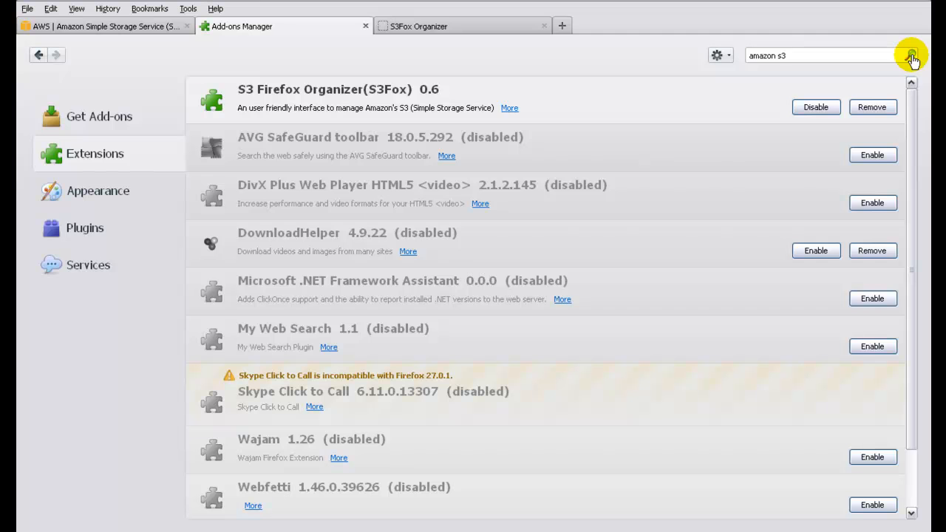
pyautogui.moveTo(514, 88)
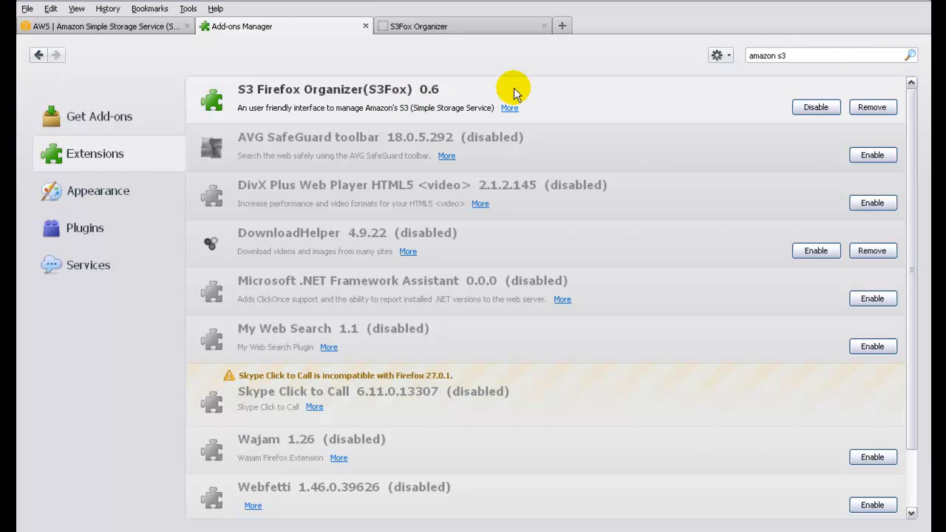
pyautogui.moveTo(243, 35)
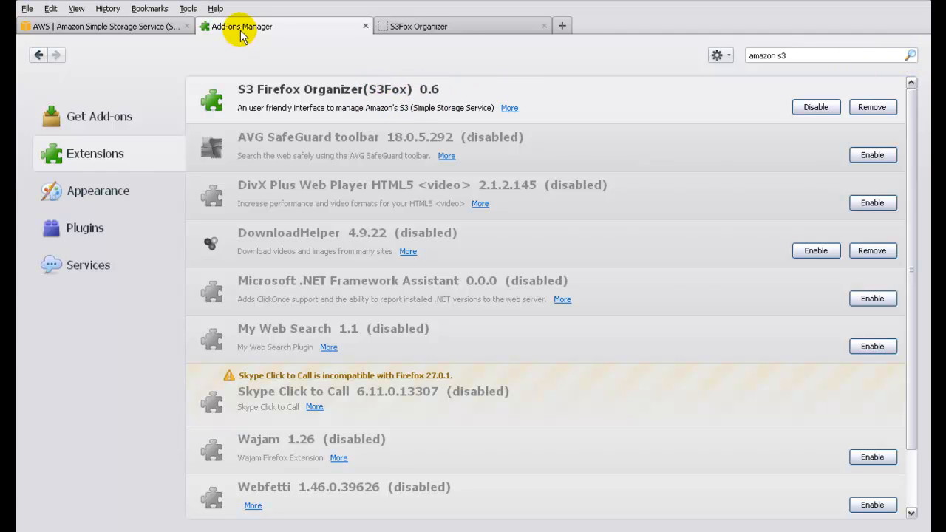
pyautogui.click(187, 9)
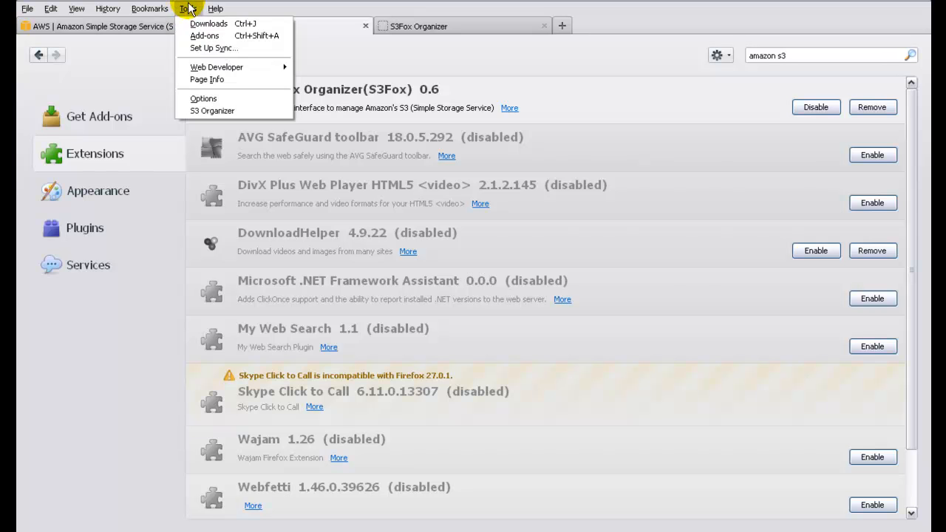
pyautogui.moveTo(204, 36)
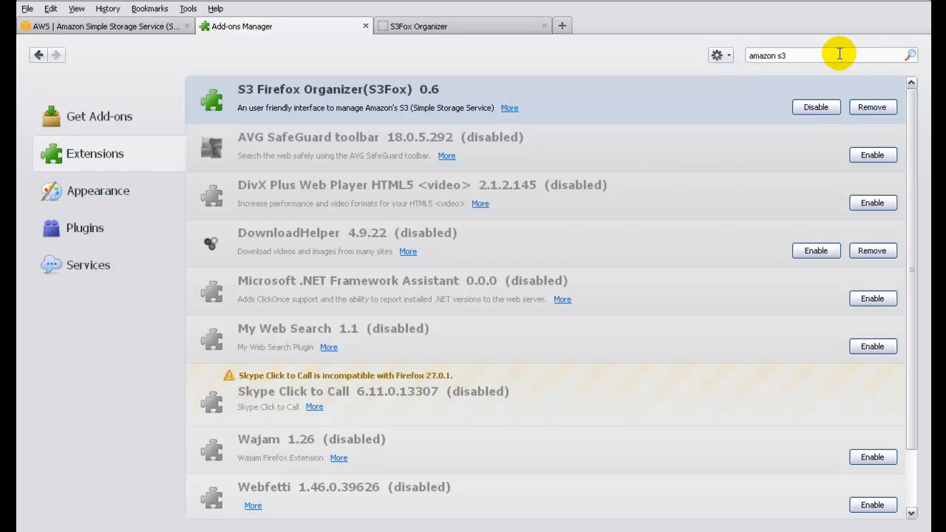
pyautogui.click(783, 55)
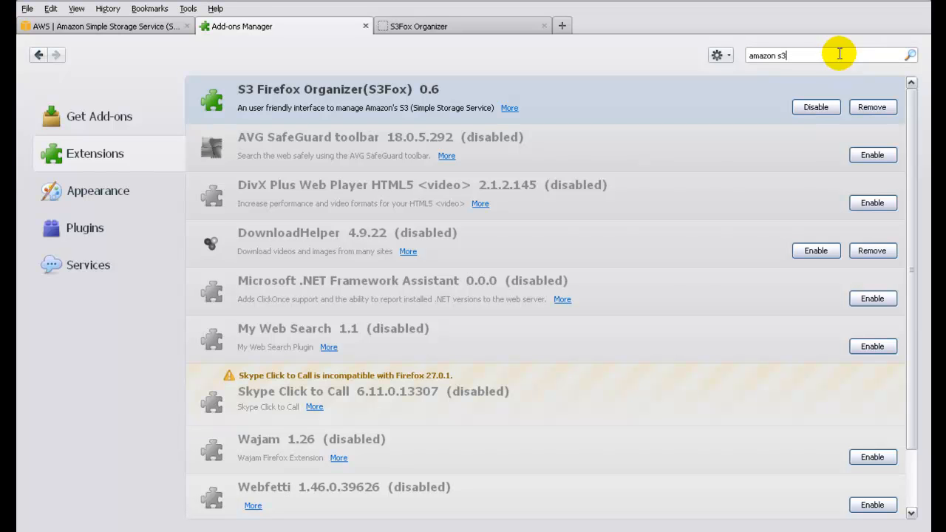
pyautogui.moveTo(458, 96)
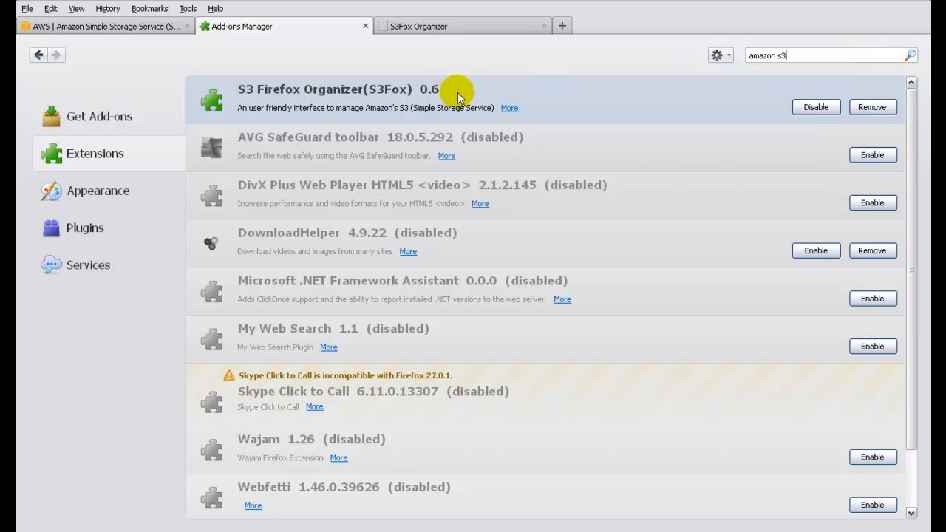
pyautogui.moveTo(381, 104)
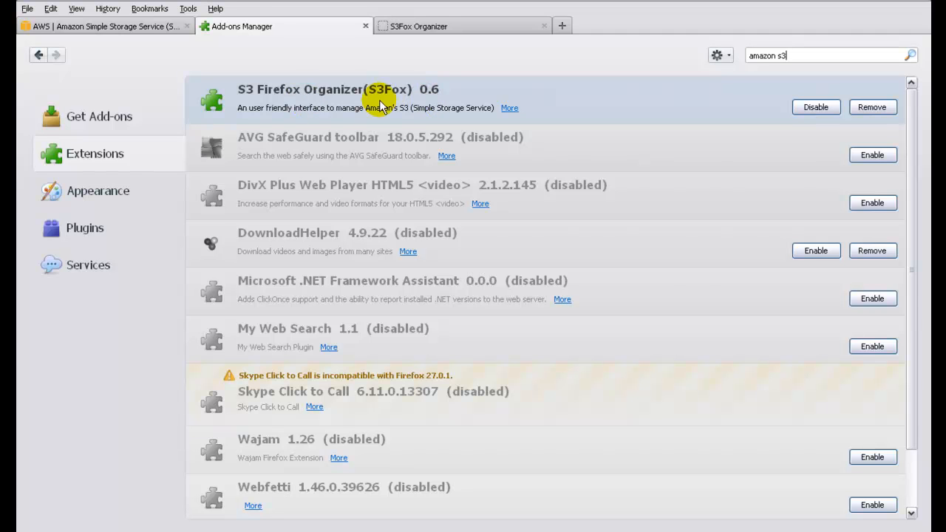
pyautogui.moveTo(596, 81)
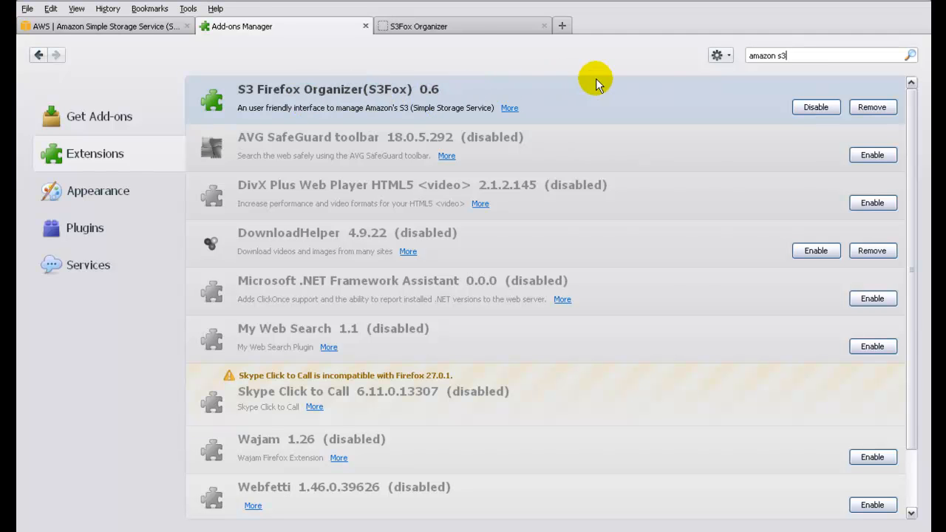
pyautogui.moveTo(768, 111)
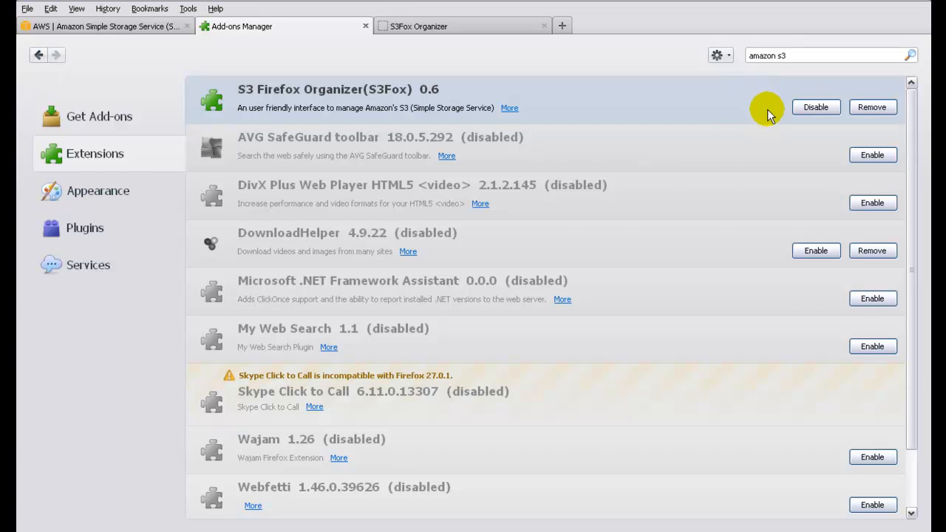
pyautogui.moveTo(585, 65)
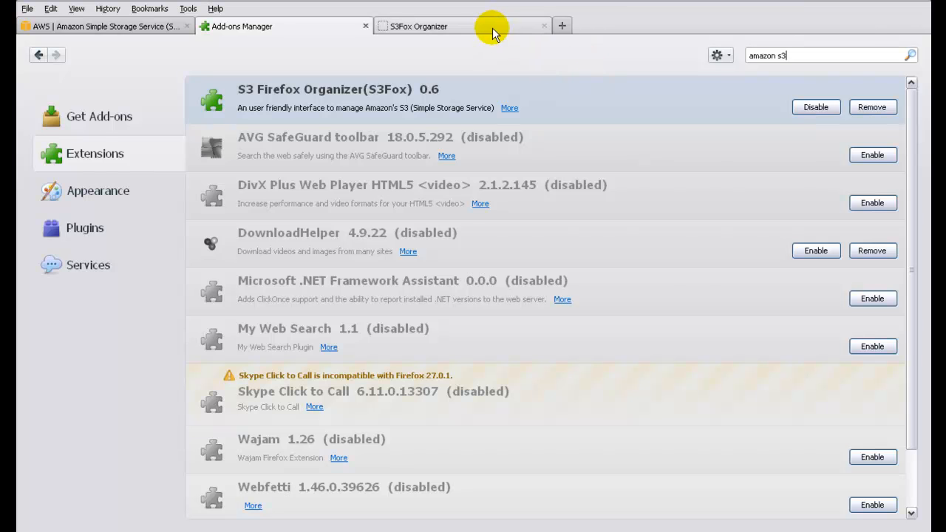
# - Launch S3 Organizer from the Tools menu, showing local files beside the empty test-wso bucket
pyautogui.click(417, 26)
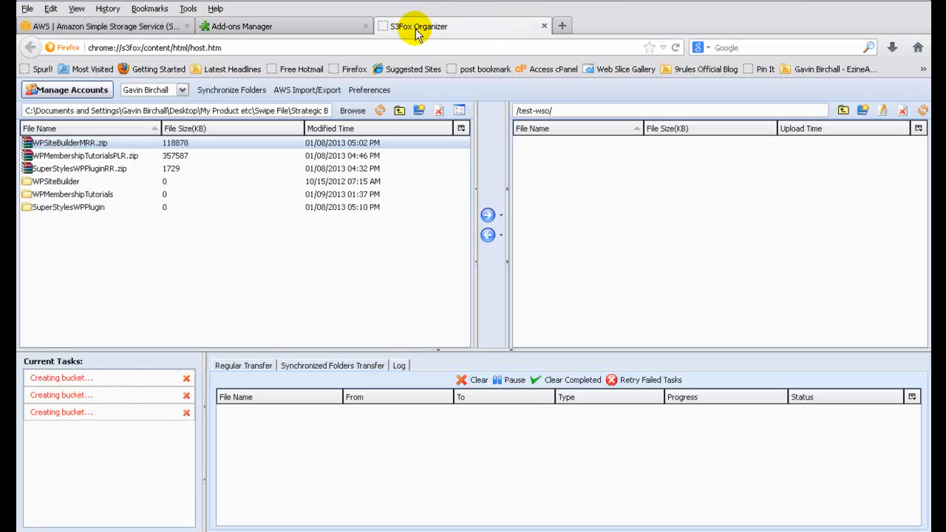
pyautogui.moveTo(188, 9)
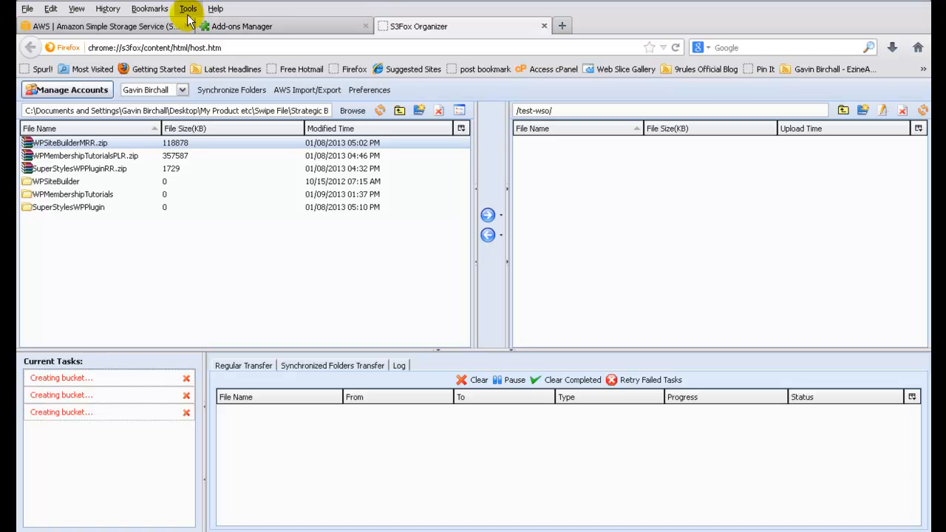
pyautogui.click(188, 9)
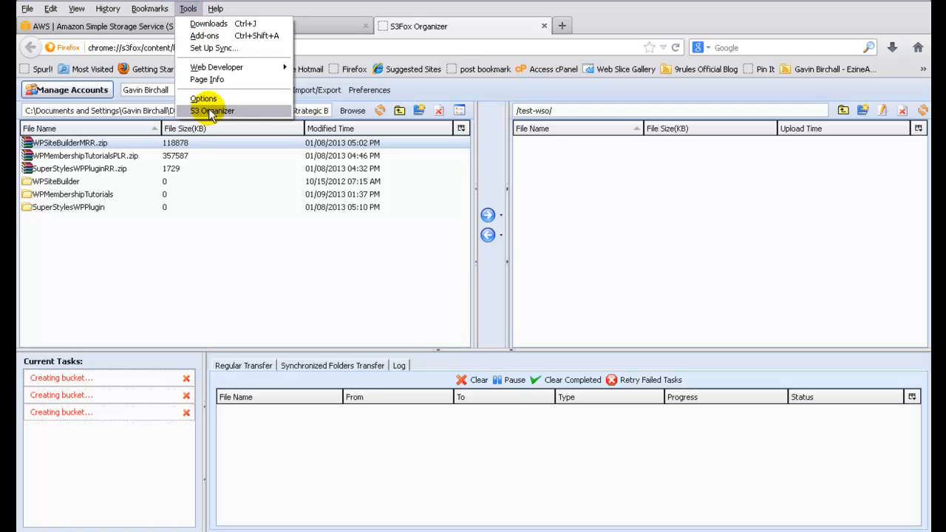
pyautogui.moveTo(230, 111)
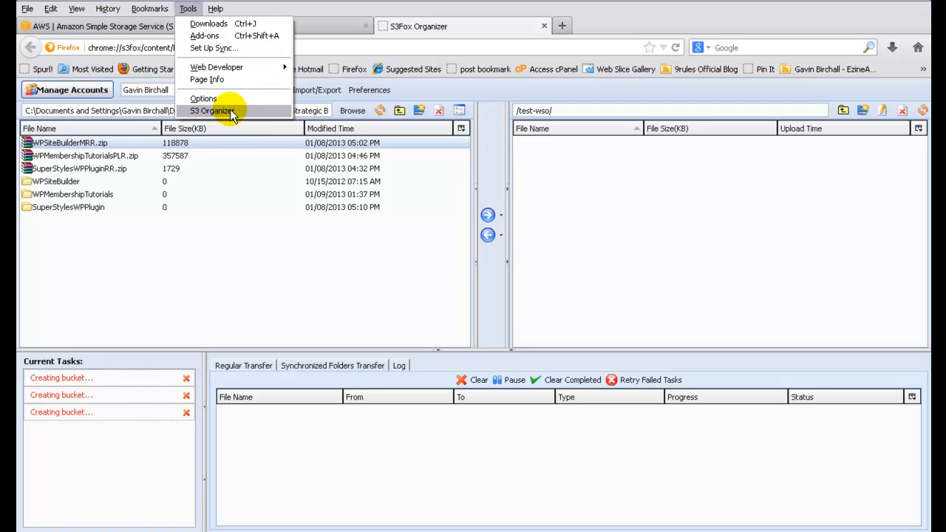
pyautogui.moveTo(239, 112)
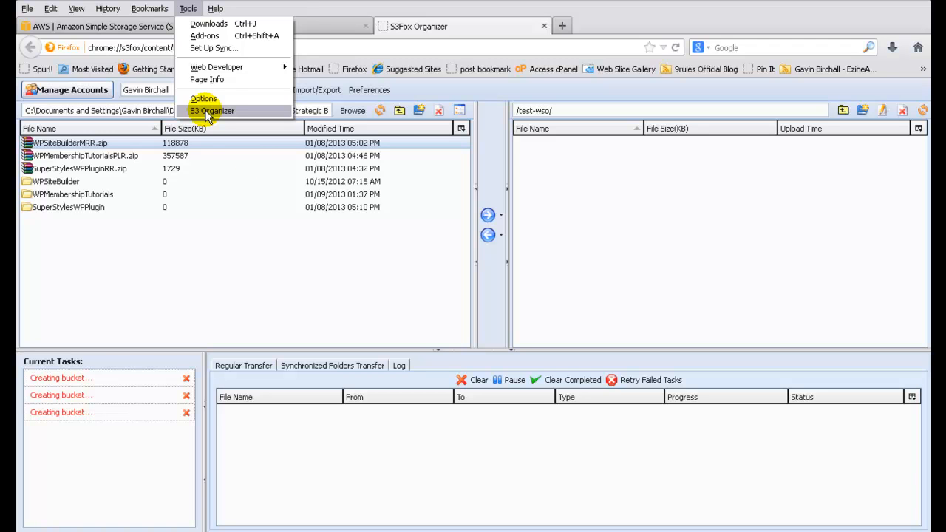
pyautogui.click(204, 36)
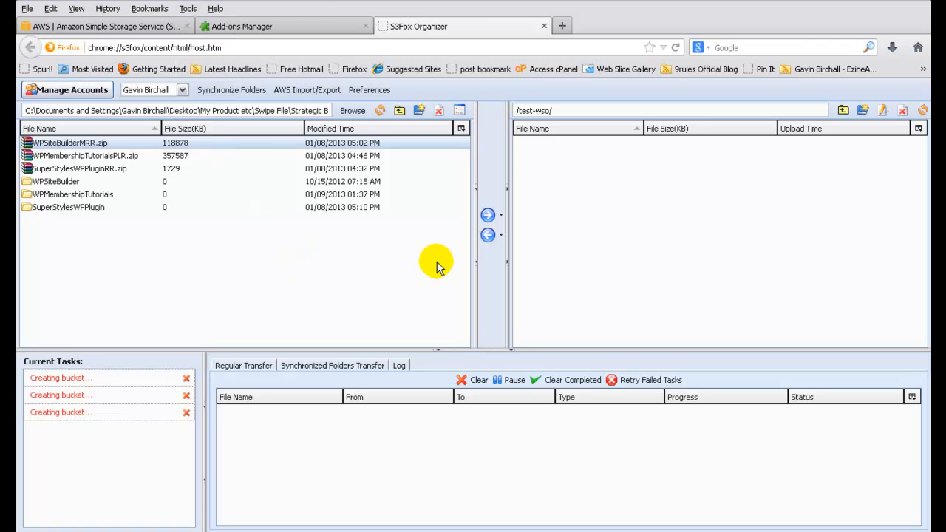
pyautogui.moveTo(169, 265)
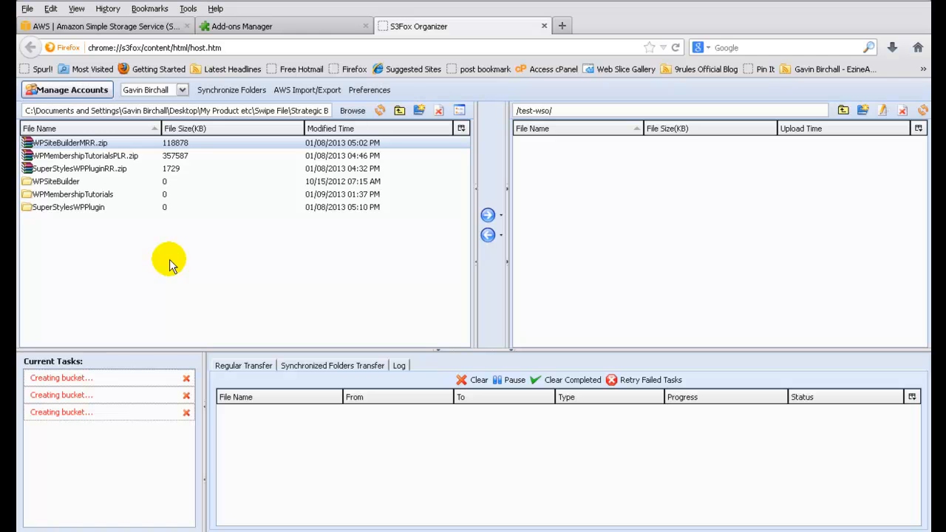
pyautogui.moveTo(695, 193)
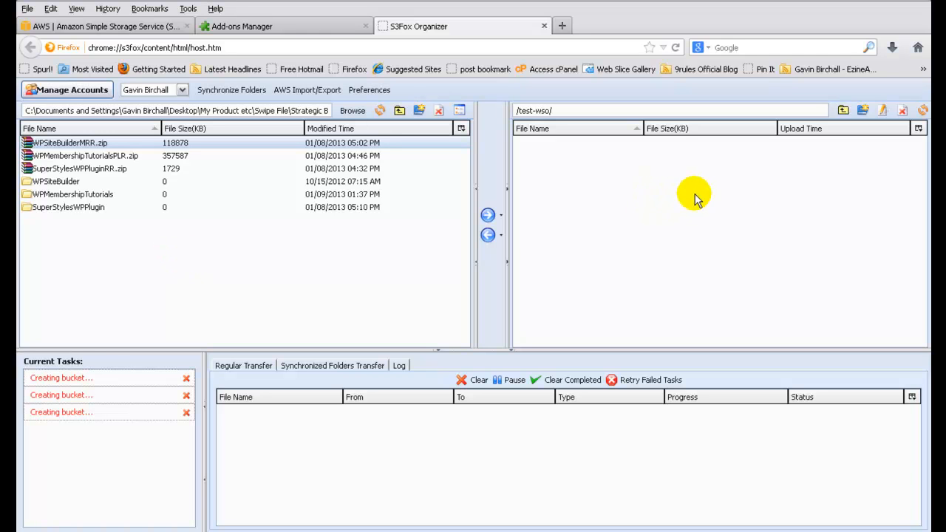
pyautogui.moveTo(700, 183)
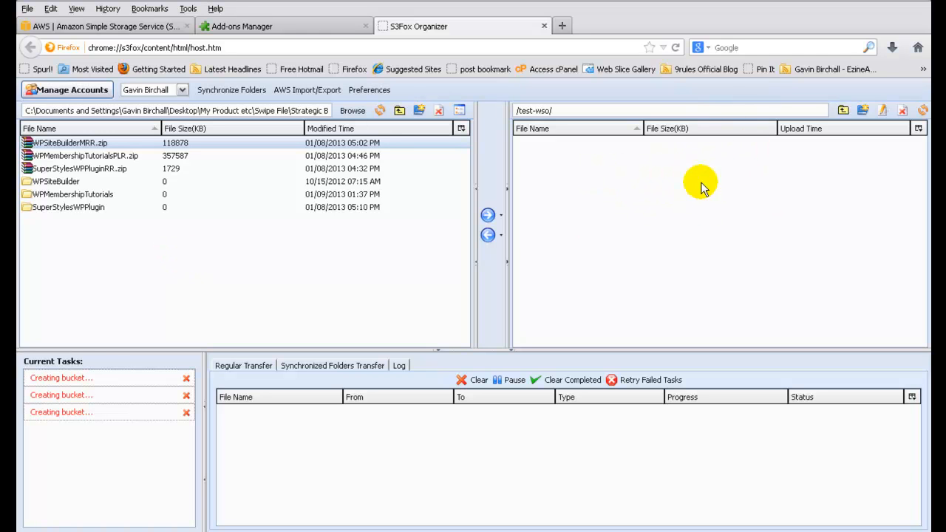
pyautogui.moveTo(634, 190)
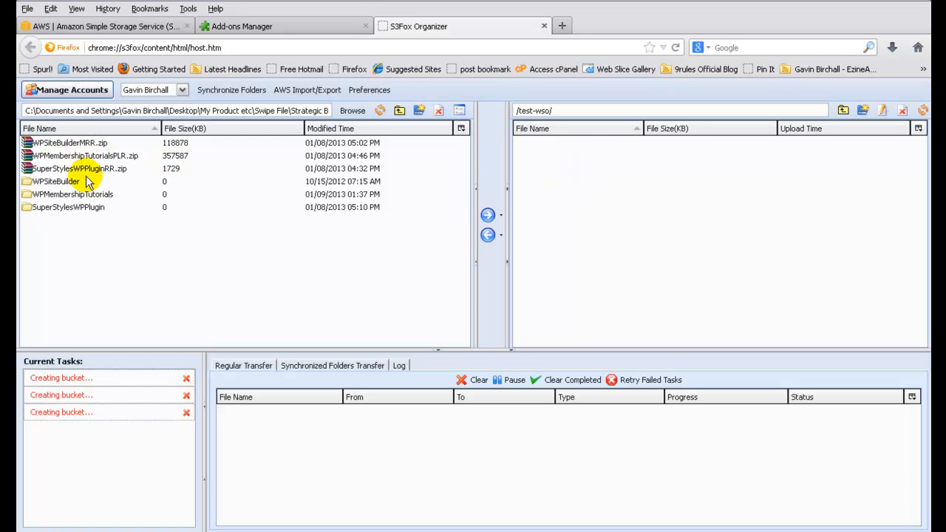
pyautogui.moveTo(85, 141)
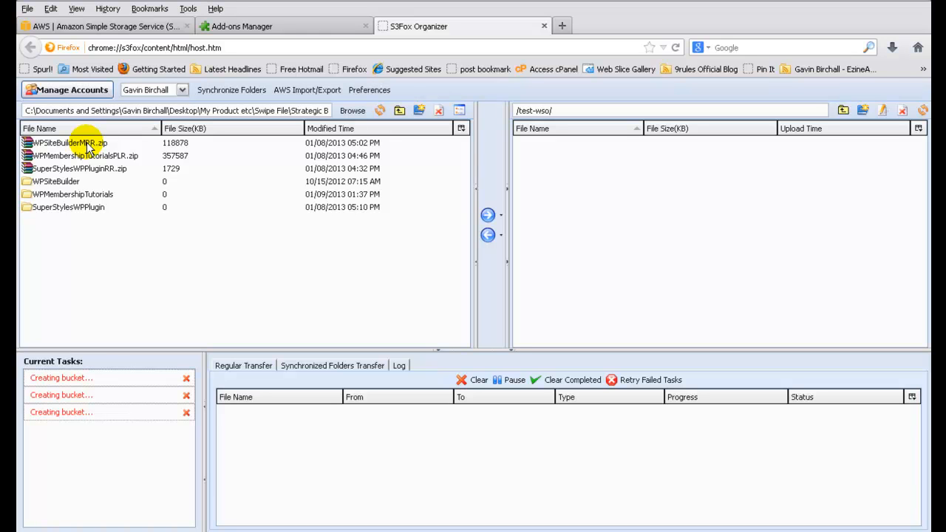
# - Upload WPSiteBuilderMRR.zip from the local pane into the test-wso bucket
pyautogui.rightClick(71, 142)
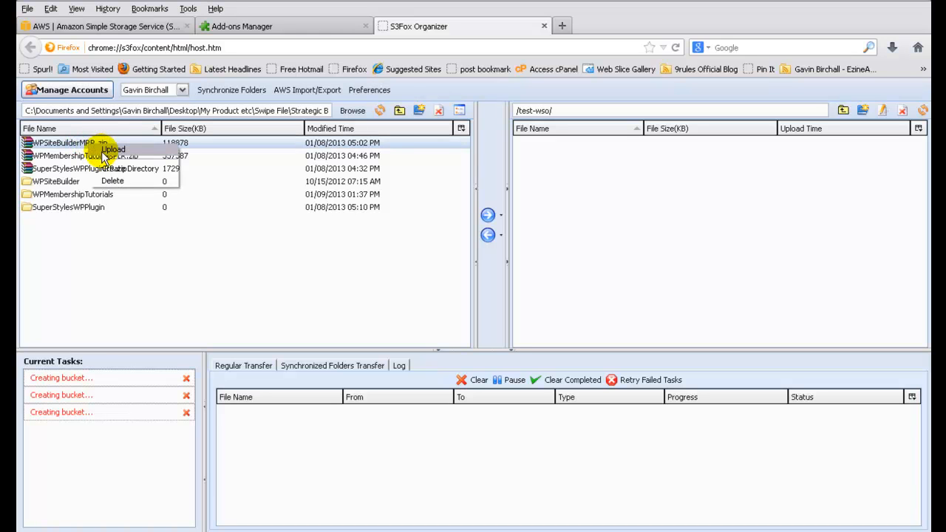
pyautogui.click(114, 150)
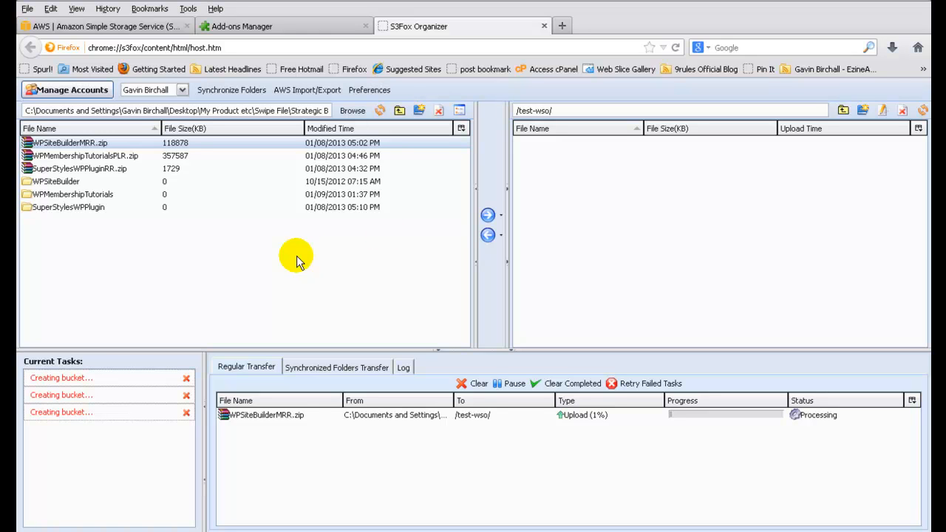
pyautogui.moveTo(637, 212)
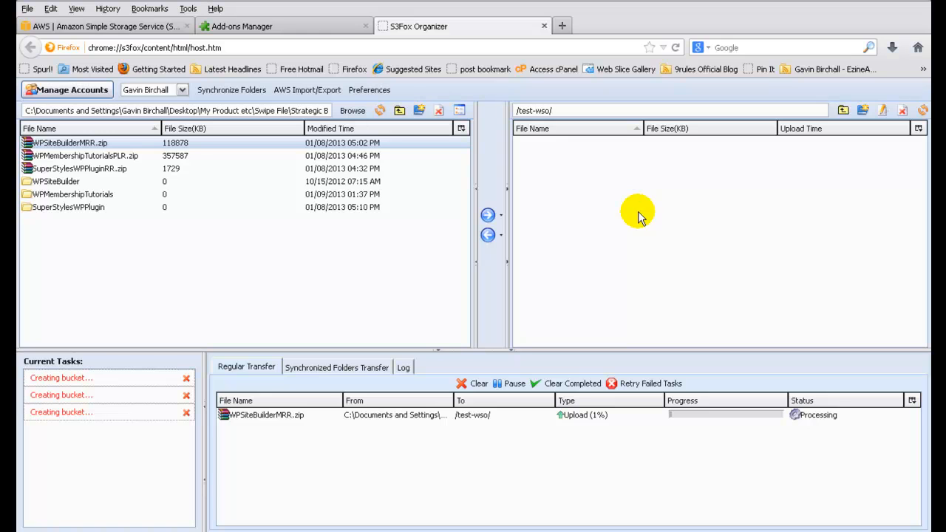
pyautogui.moveTo(653, 198)
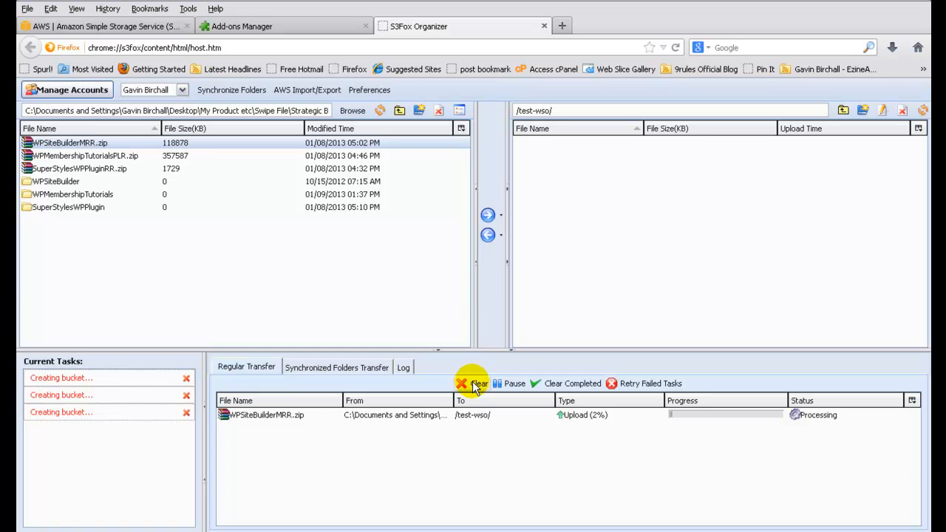
# - Clear the WPSiteBuilderMRR.zip transfer and upload SuperStylesWPPluginRR.zip to test-wso instead
pyautogui.click(473, 383)
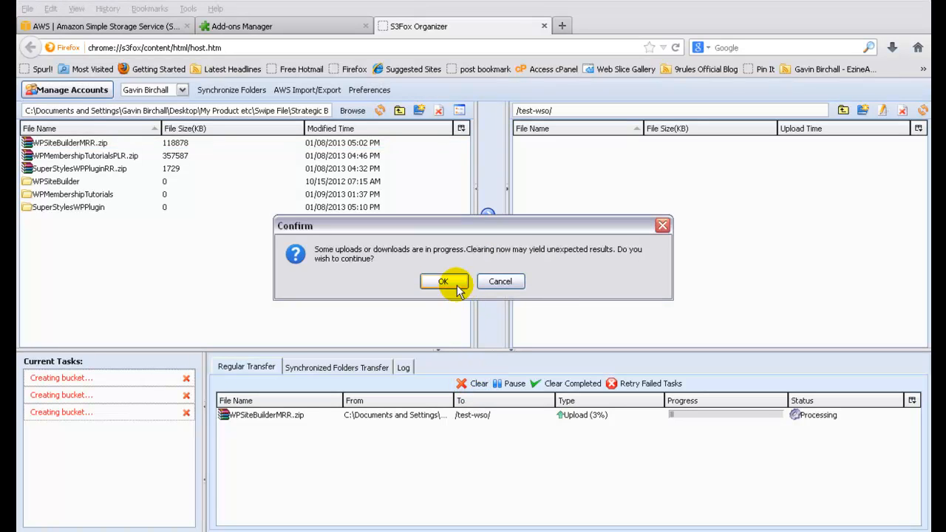
pyautogui.click(444, 281)
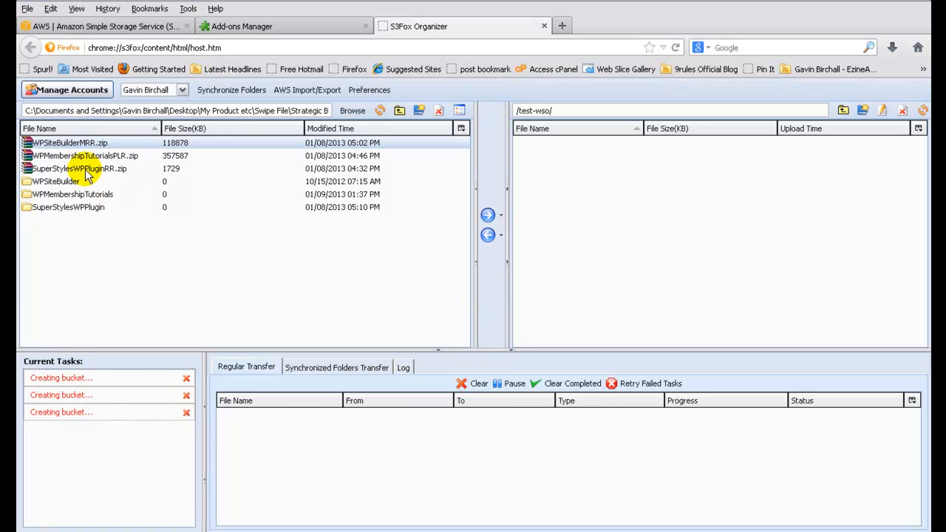
pyautogui.rightClick(80, 168)
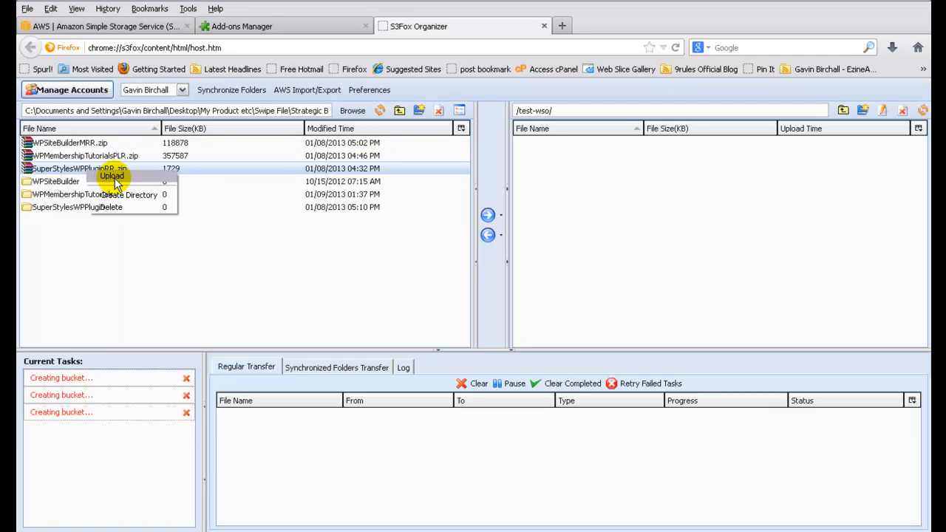
pyautogui.click(113, 175)
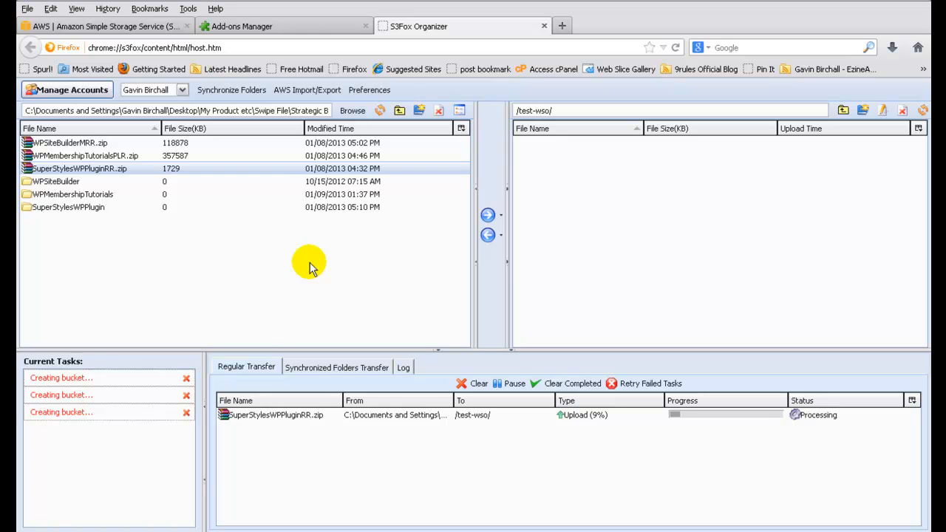
pyautogui.moveTo(650, 314)
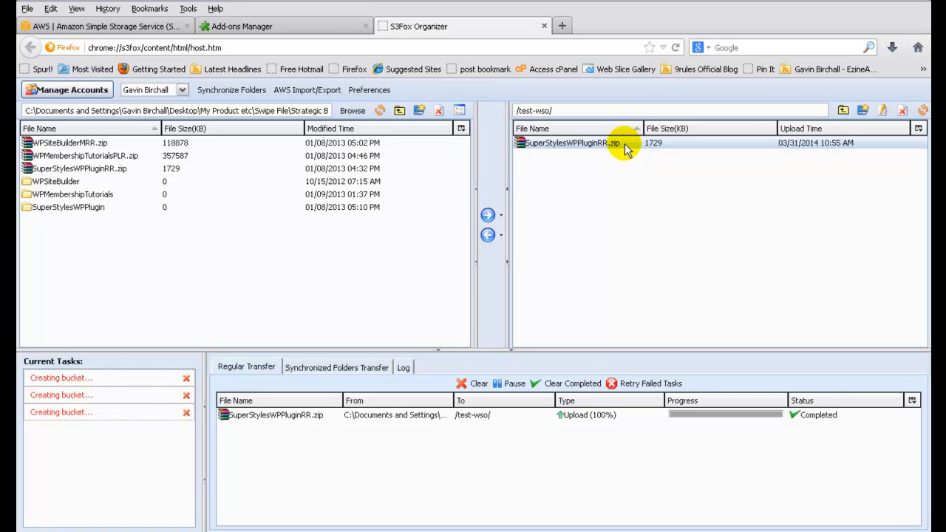
pyautogui.moveTo(848, 141)
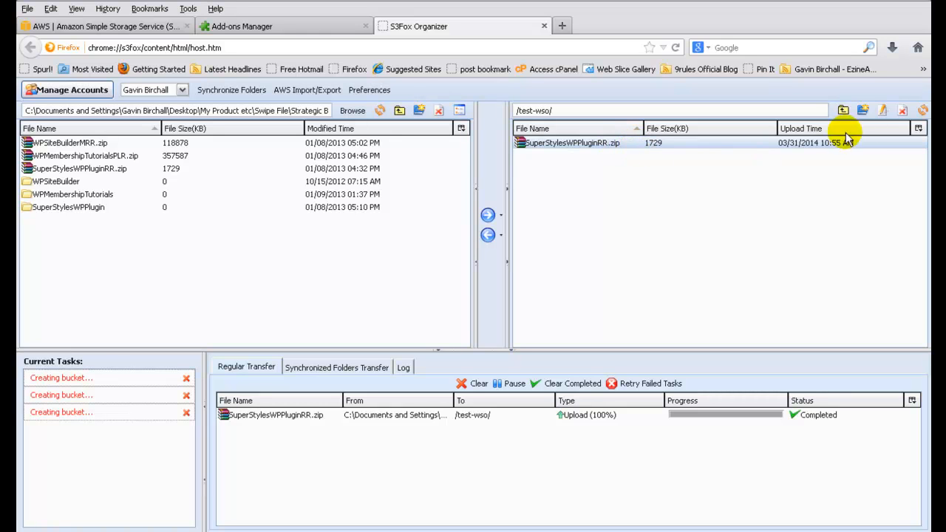
# - Grant Everyone read access to SuperStylesWPPluginRR.zip in its ACL
pyautogui.click(880, 110)
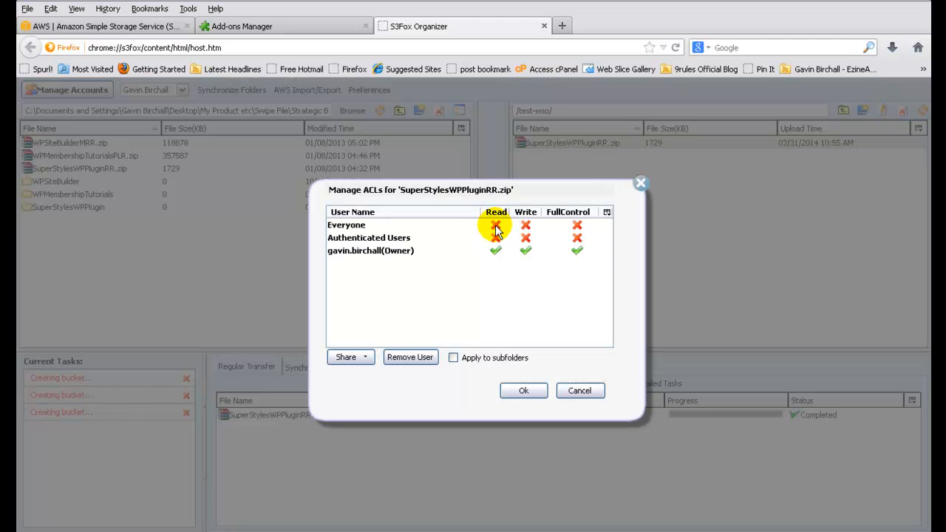
pyautogui.click(495, 224)
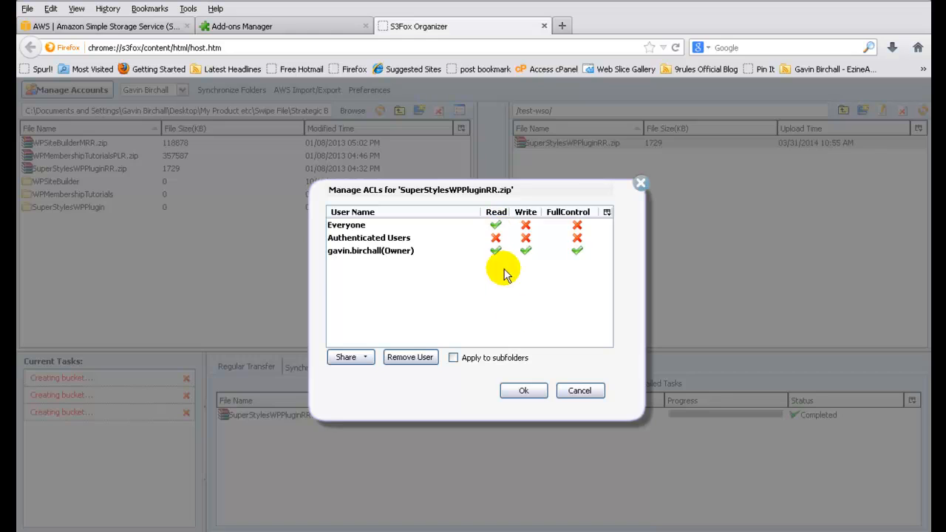
pyautogui.click(523, 390)
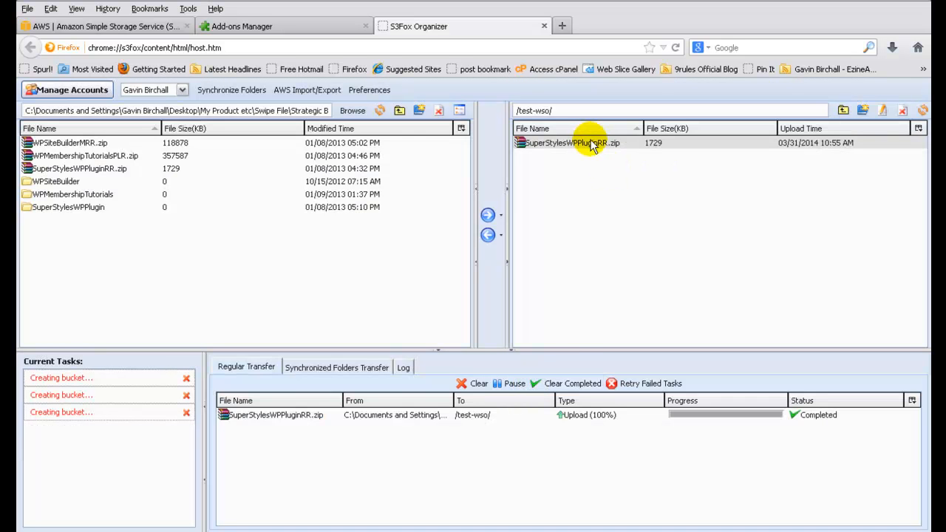
# - Get a pre-signed download URL for SuperStylesWPPluginRR.zip
pyautogui.rightClick(573, 142)
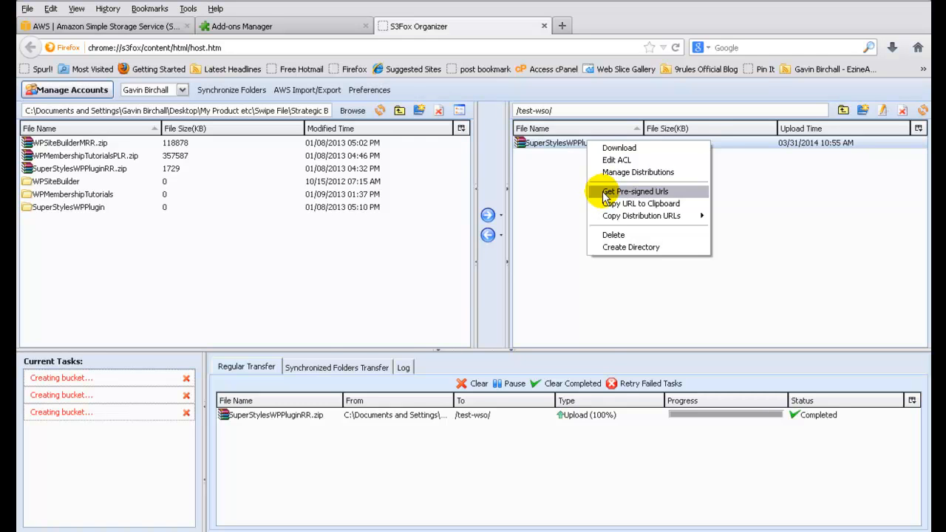
pyautogui.click(639, 192)
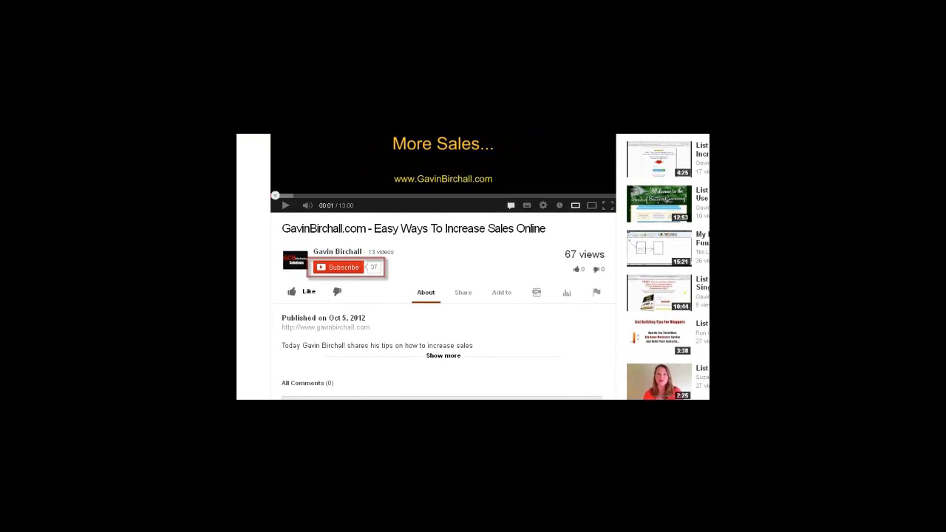
pyautogui.moveTo(303, 290)
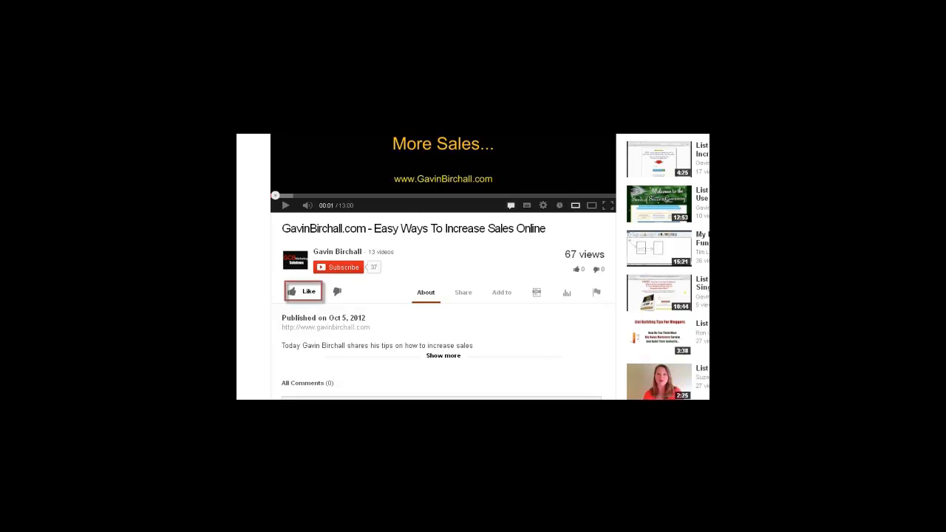